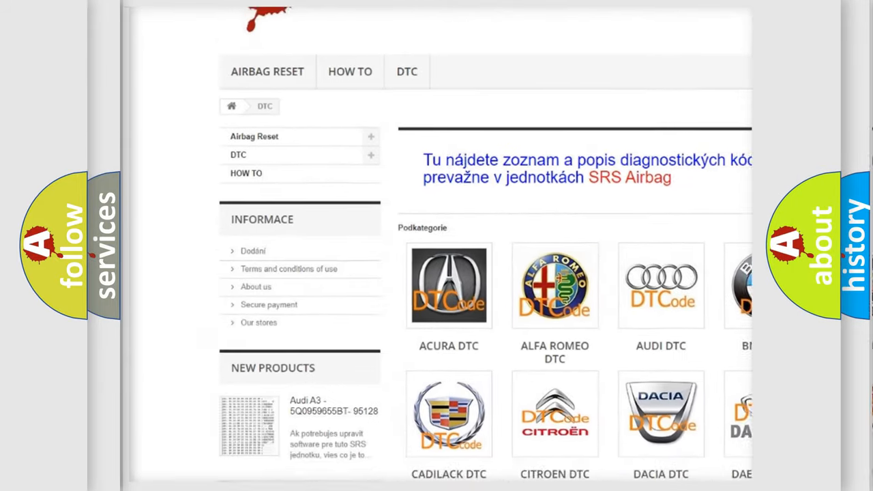
scroll("down", 3)
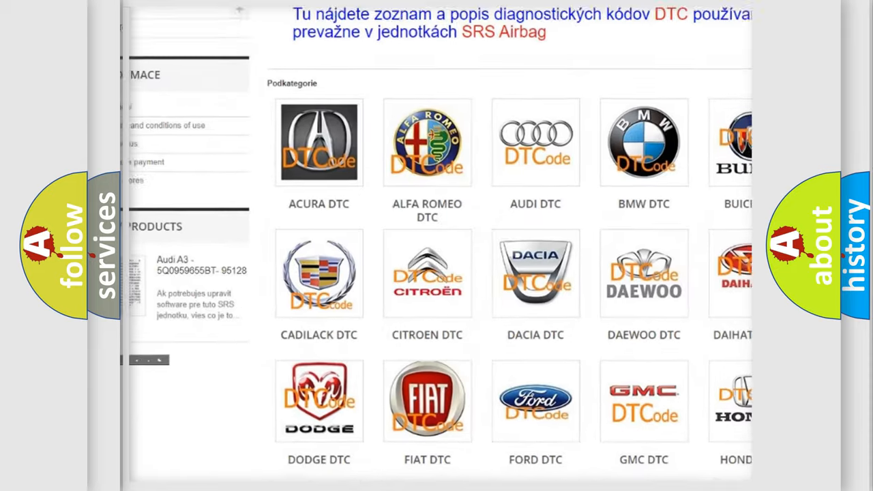
scroll("down", 3)
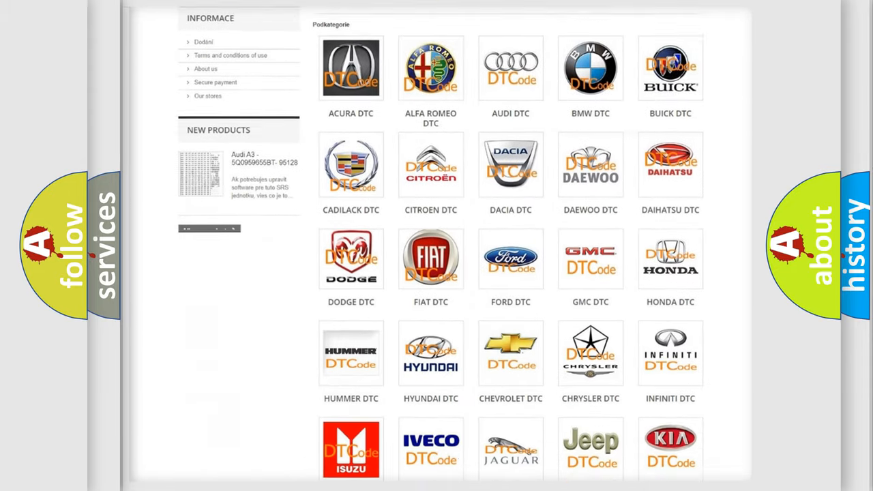
scroll("down", 3)
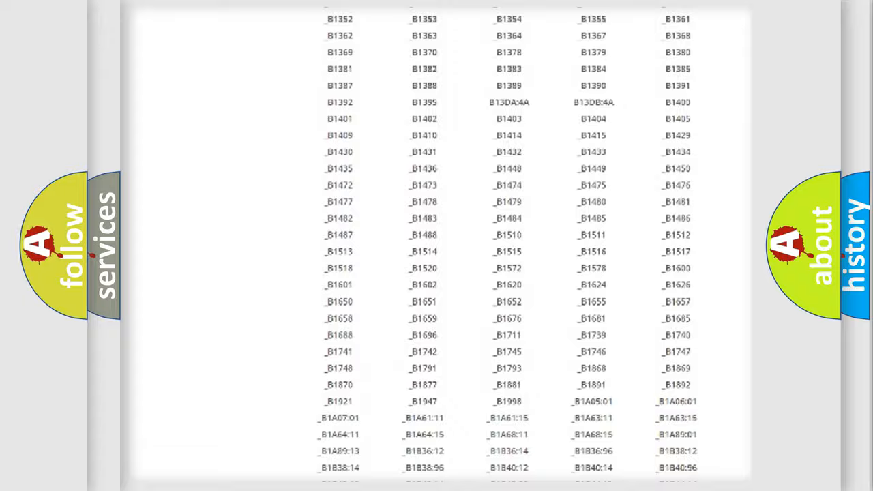
scroll("up", 3)
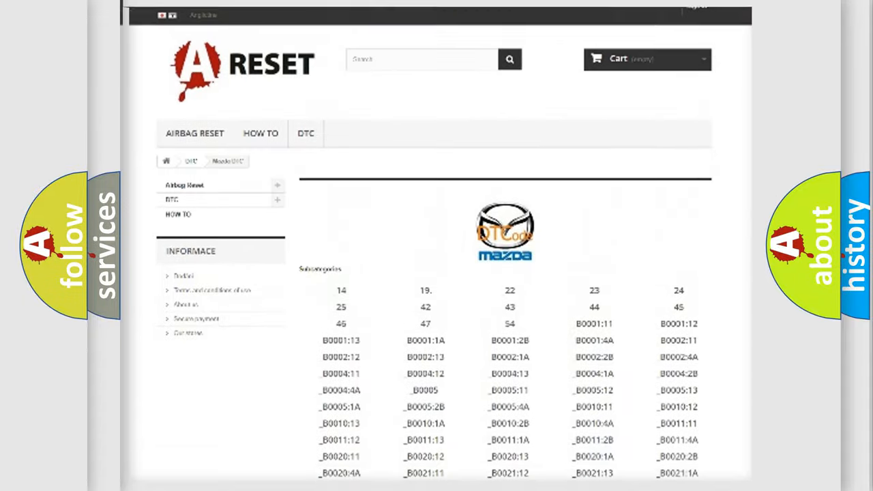